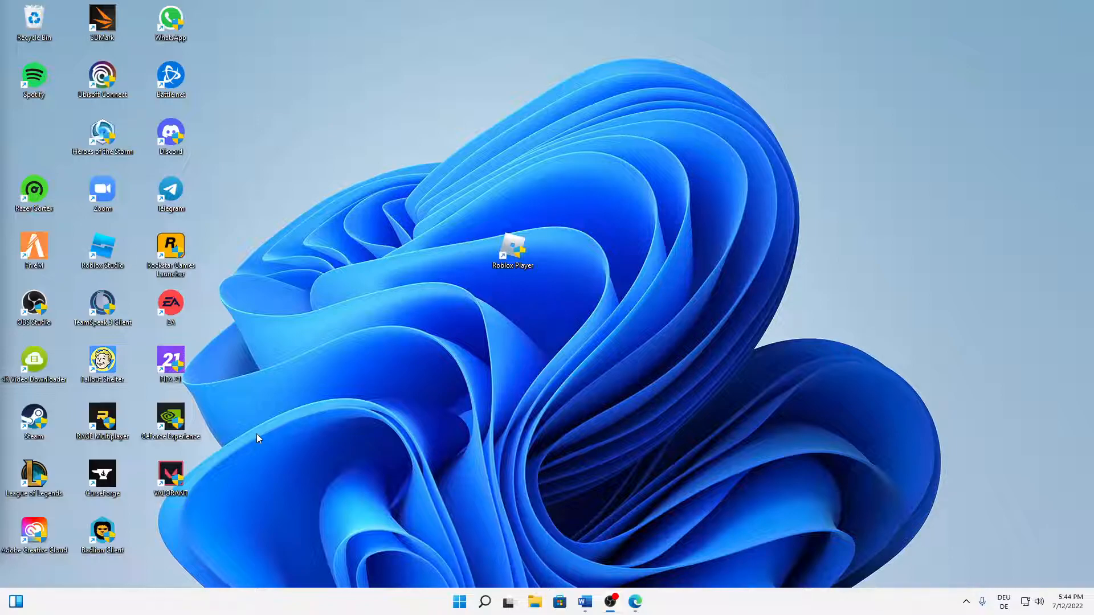
{"action": "mouse_move", "coordinate": [374, 341]}
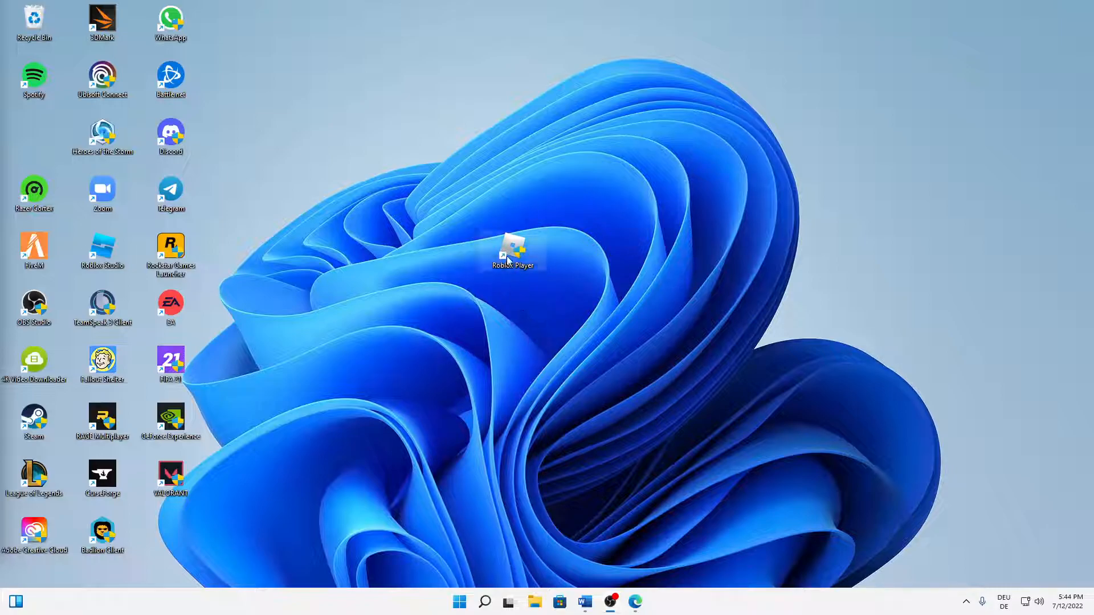
Step: Right-click the Roblox Player desktop shortcut to show its context menu
{"action": "right_click", "coordinate": [513, 251]}
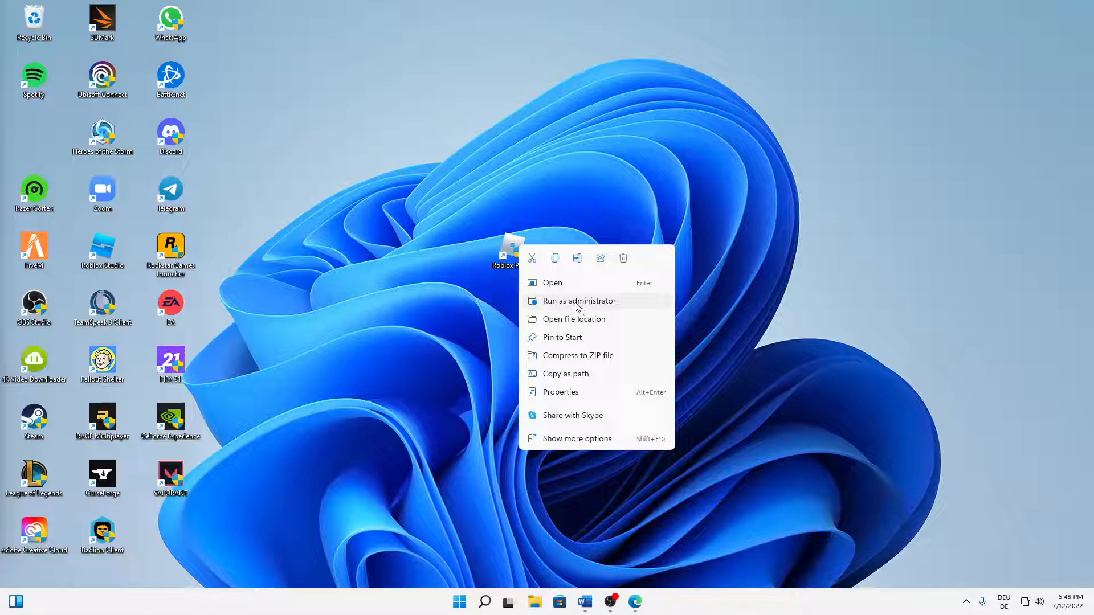
{"action": "mouse_move", "coordinate": [603, 337]}
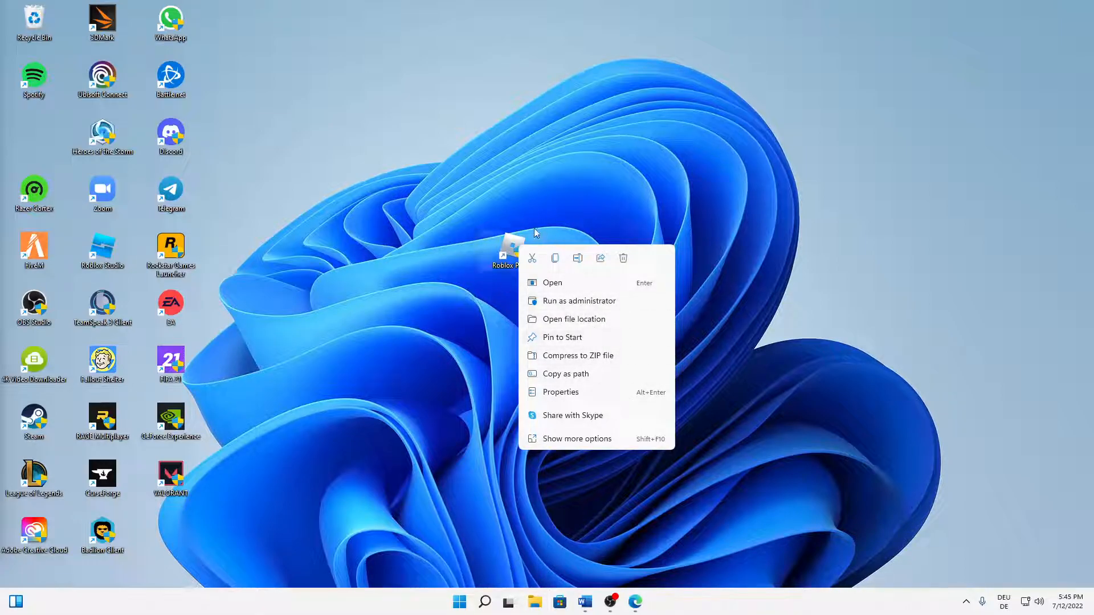
{"action": "mouse_move", "coordinate": [564, 400]}
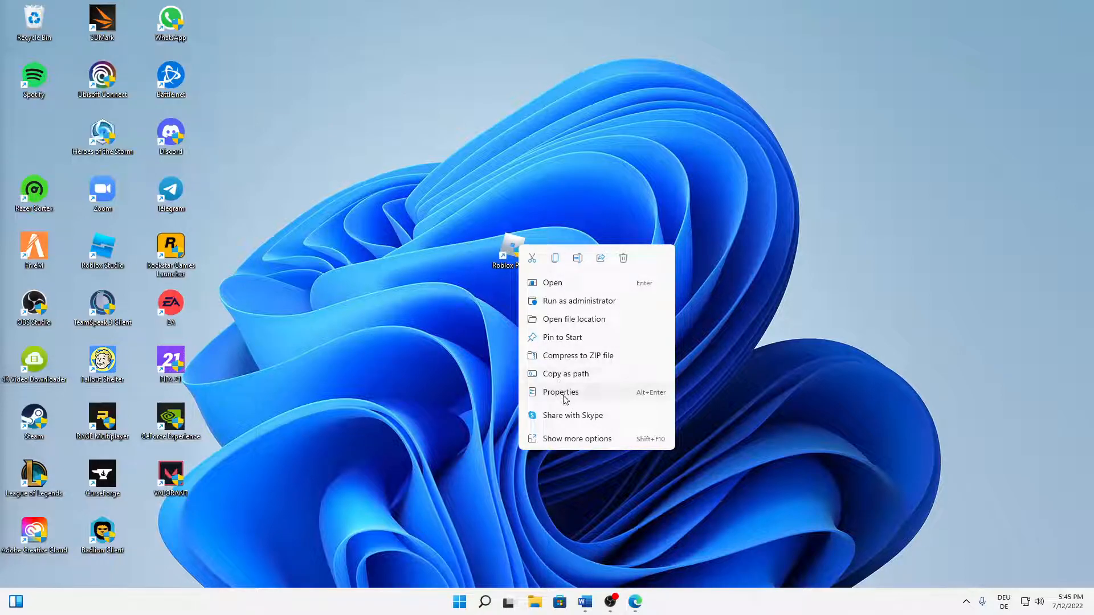
Step: Open the Roblox Player shortcut's Properties and set its Run mode to Minimized
{"action": "left_click", "coordinate": [560, 391]}
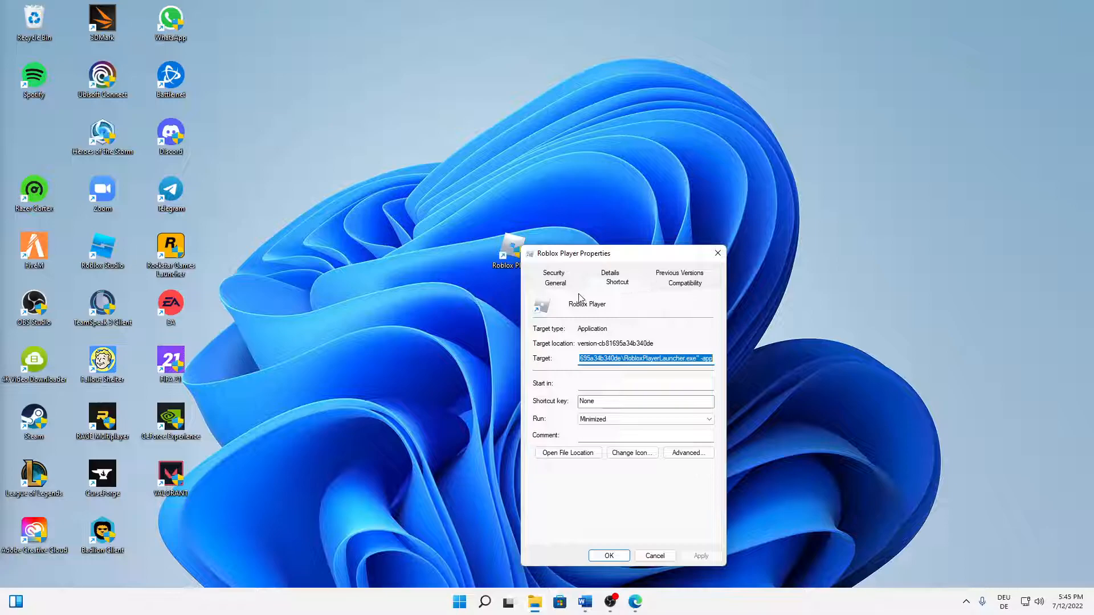
{"action": "left_click", "coordinate": [707, 419]}
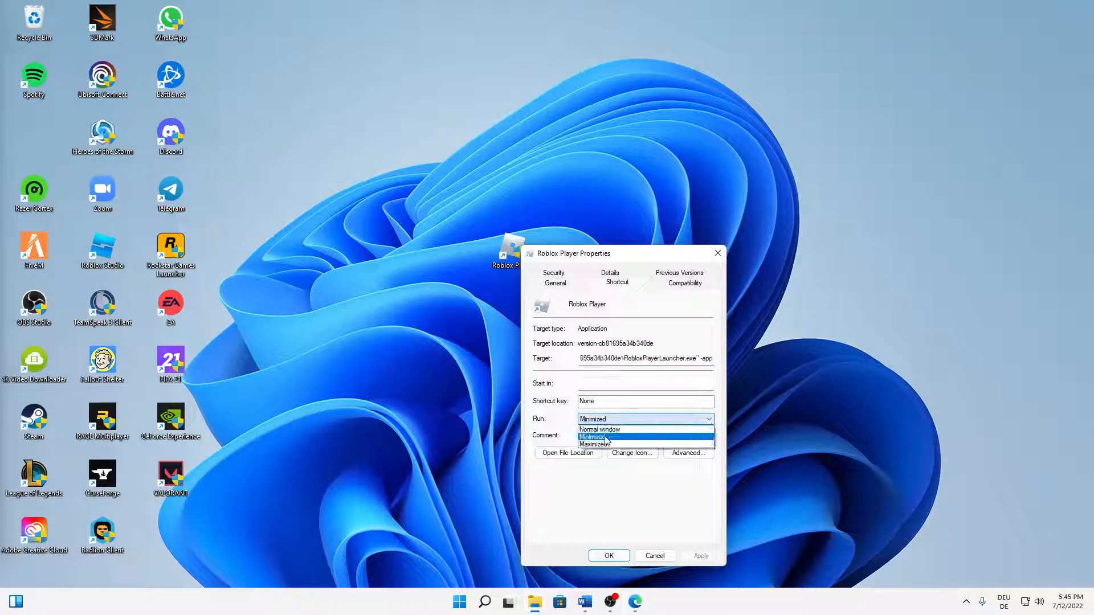
{"action": "left_click", "coordinate": [599, 429]}
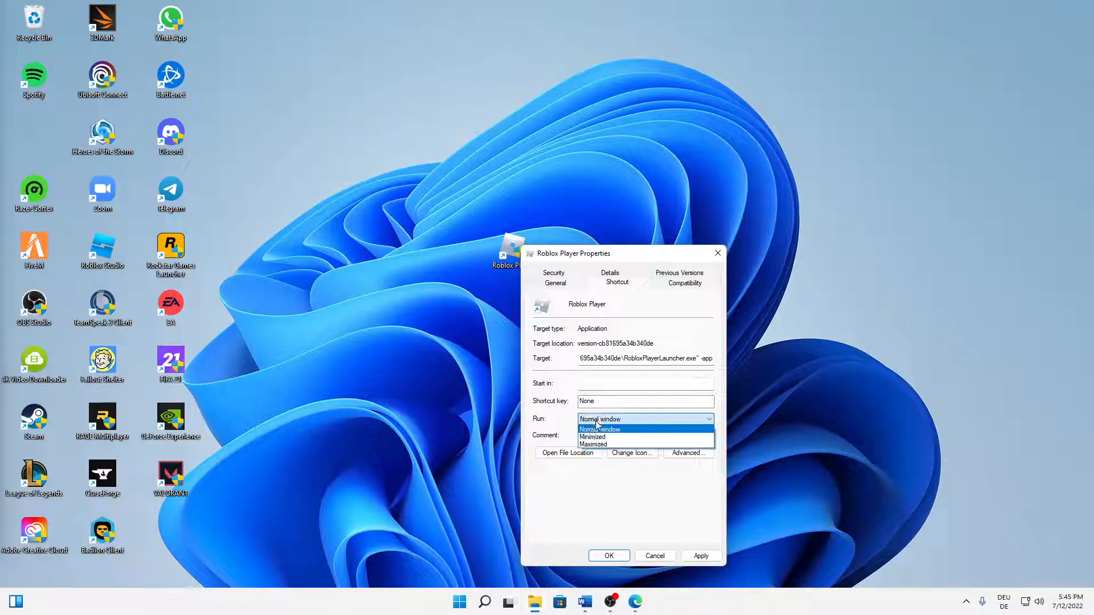
{"action": "left_click", "coordinate": [591, 436]}
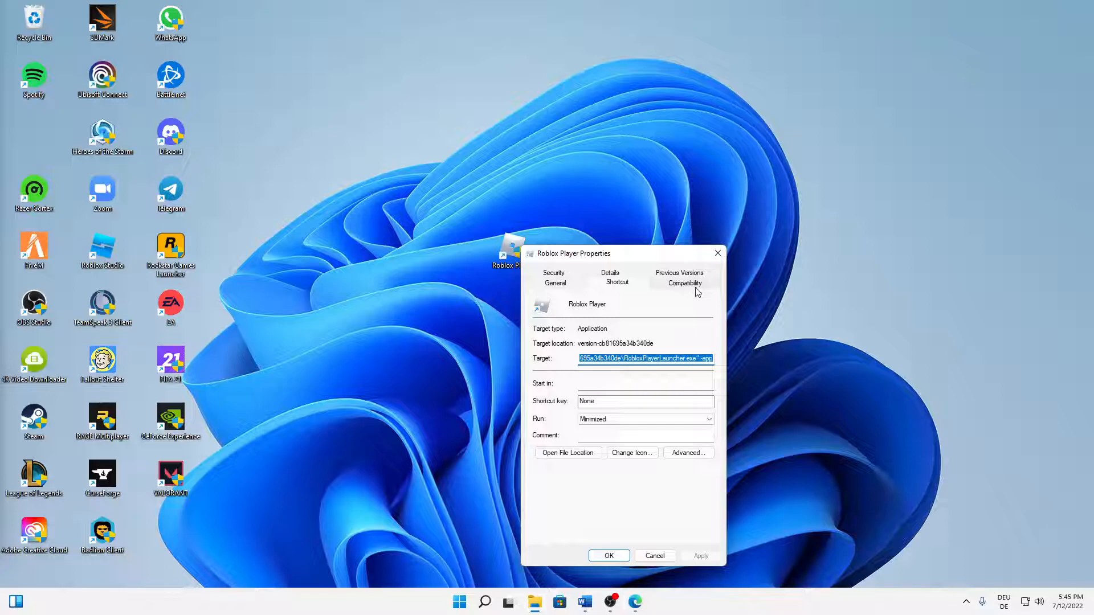
Step: Enable compatibility mode for Roblox Player with Windows 8 as the target
{"action": "left_click", "coordinate": [685, 283]}
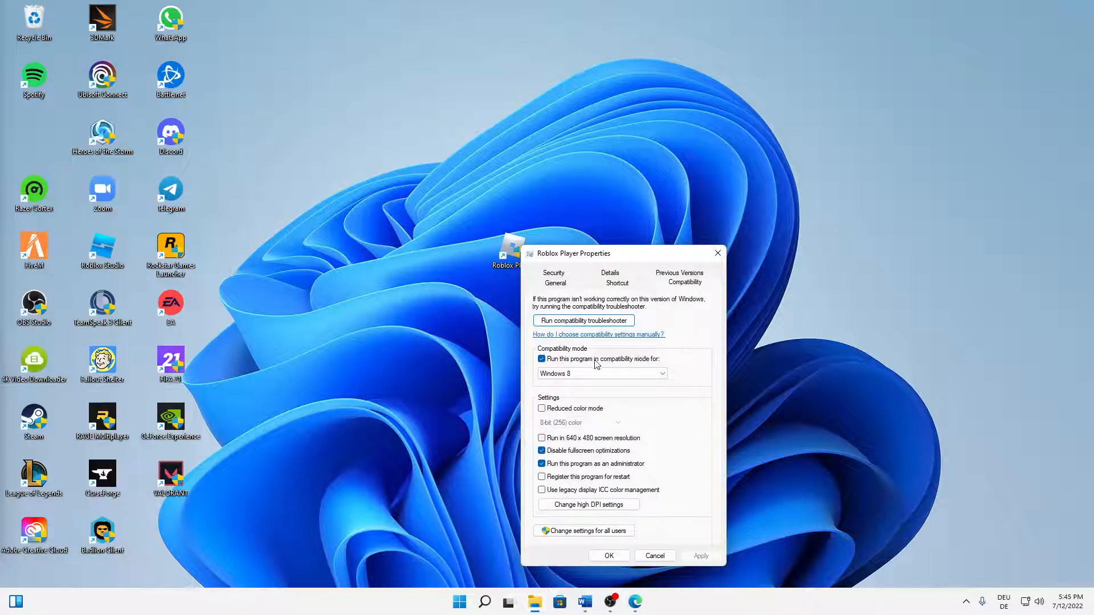
{"action": "left_click", "coordinate": [542, 358]}
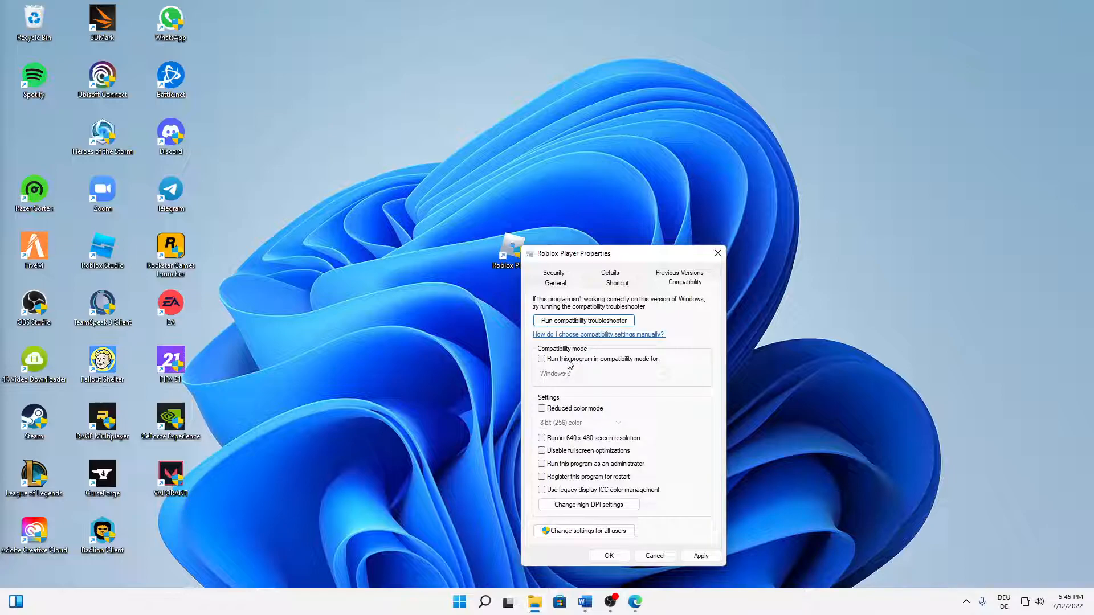
{"action": "left_click", "coordinate": [542, 359]}
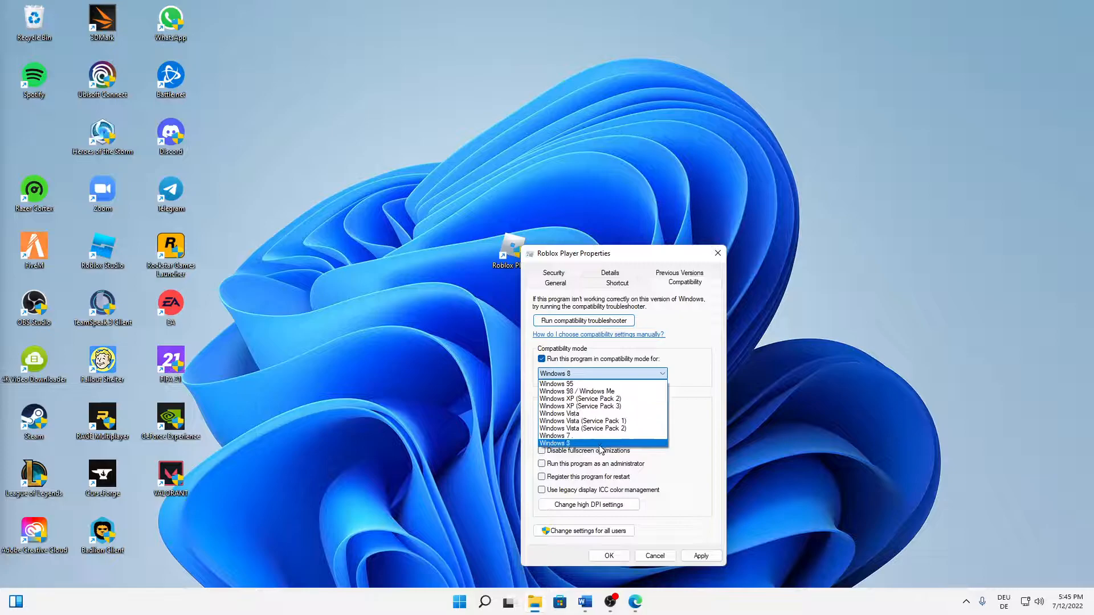
{"action": "left_click", "coordinate": [555, 443]}
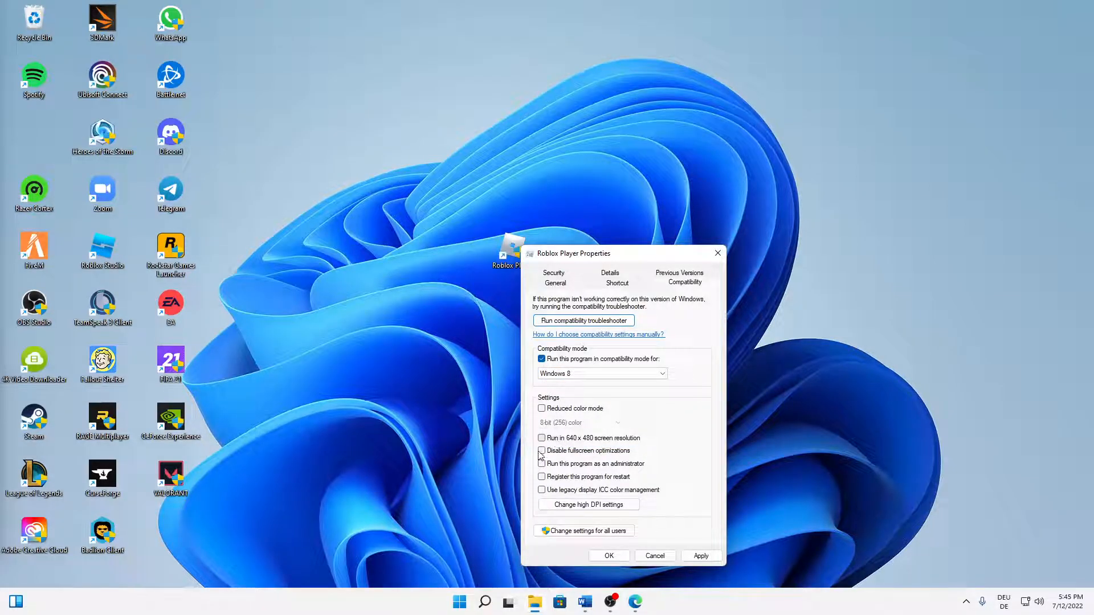
Step: Disable fullscreen optimizations, run as administrator, and save the shortcut properties
{"action": "left_click", "coordinate": [541, 450]}
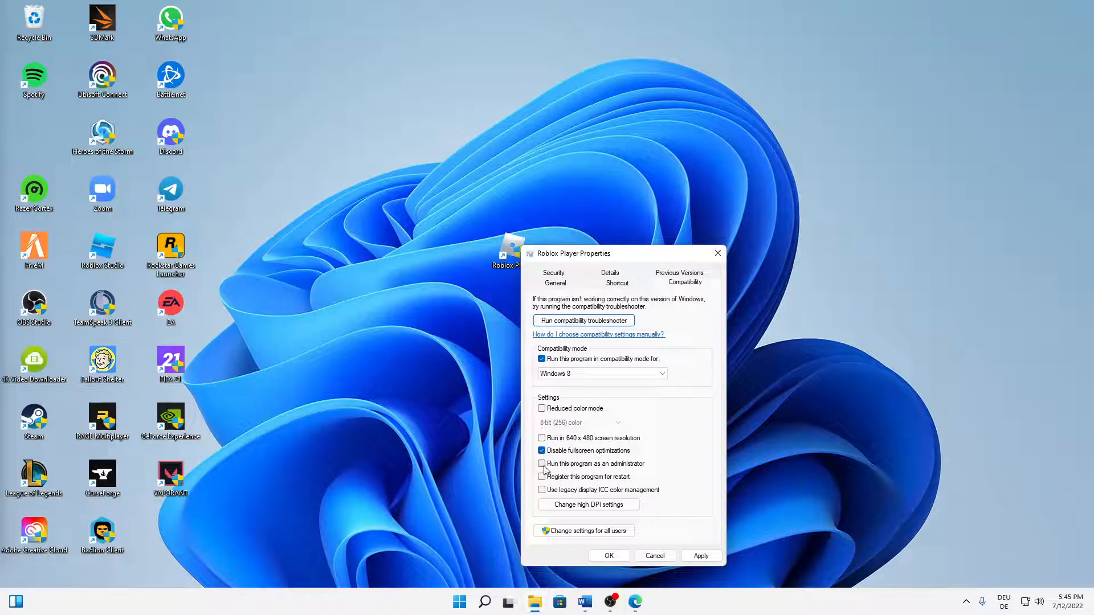
{"action": "left_click", "coordinate": [541, 463]}
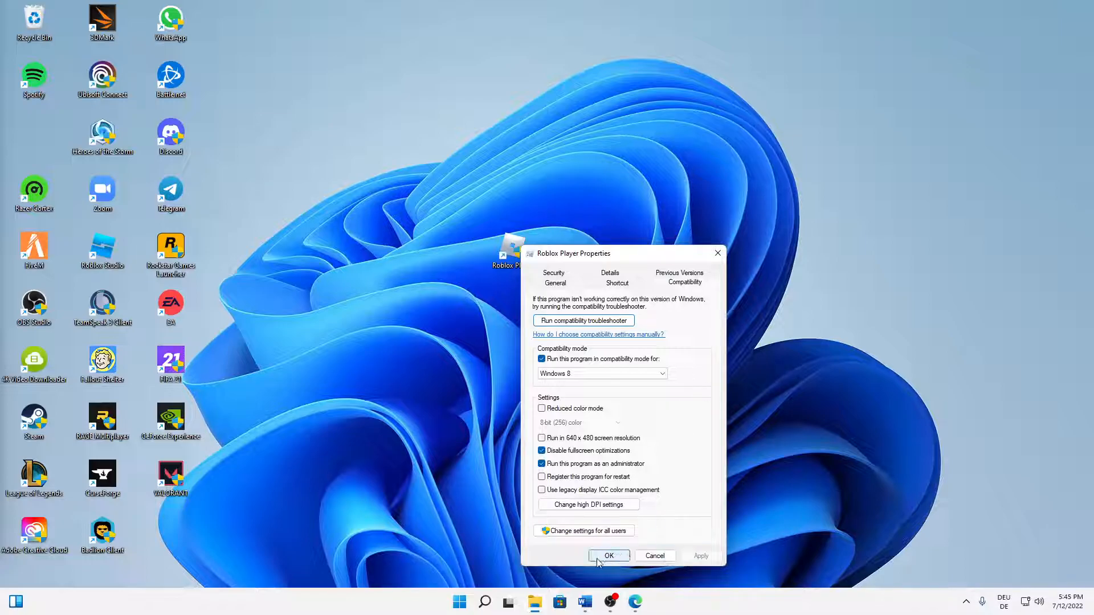
{"action": "left_click", "coordinate": [608, 555]}
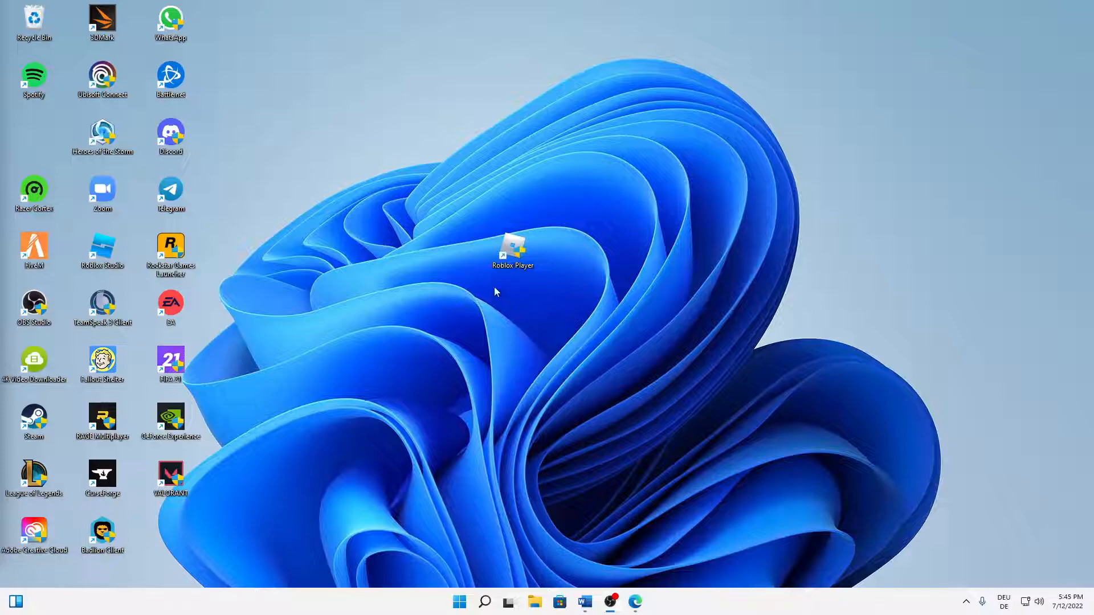
Step: Select the Roblox Player shortcut, then bring up the taskbar search panel
{"action": "left_click", "coordinate": [513, 247]}
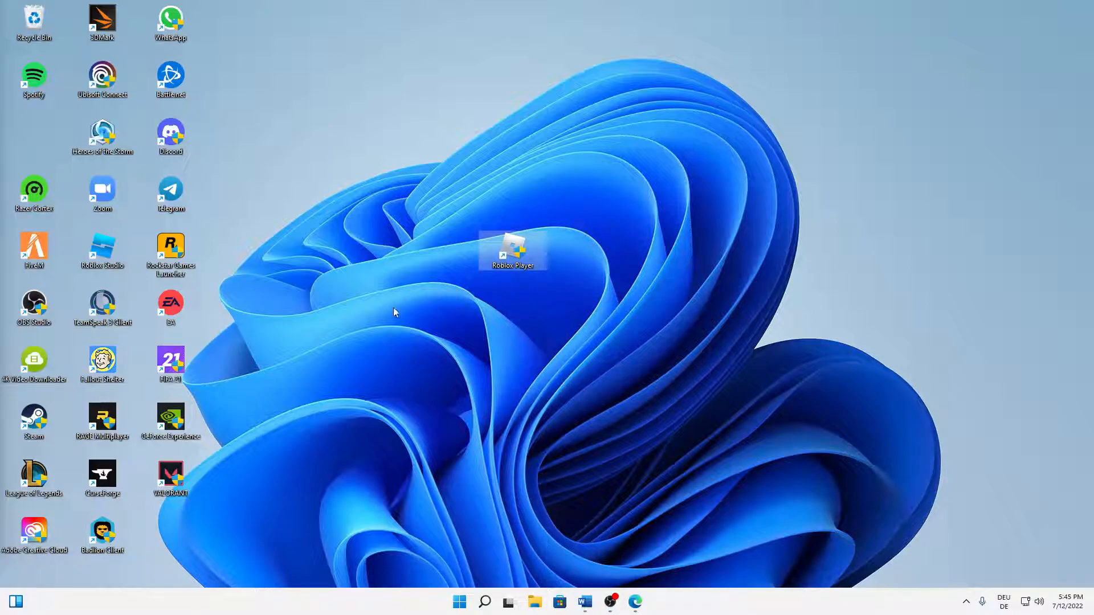
{"action": "mouse_move", "coordinate": [666, 370]}
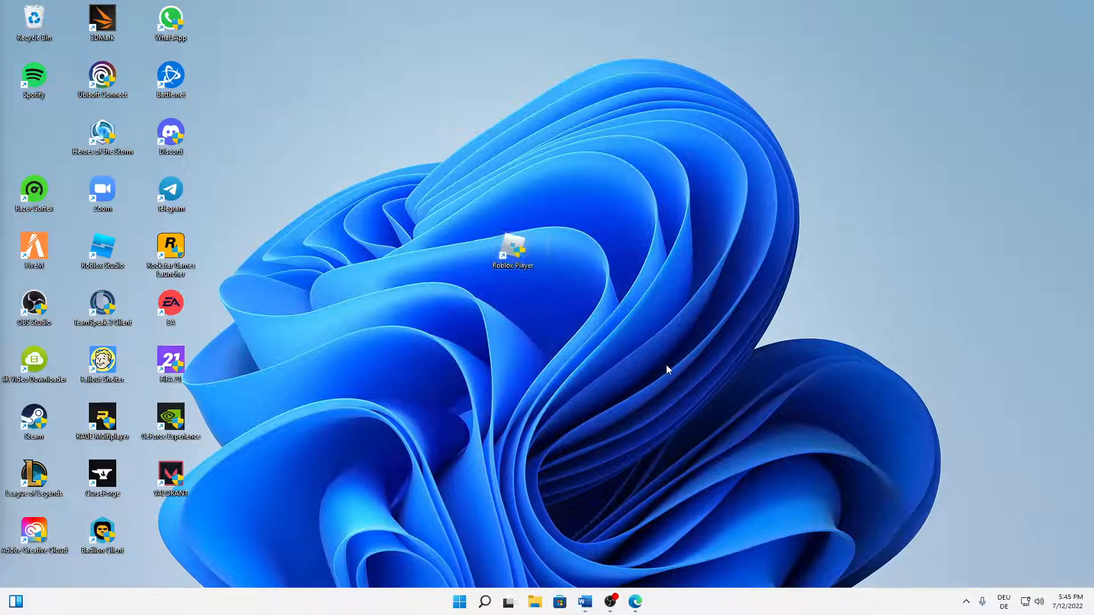
{"action": "mouse_move", "coordinate": [422, 314]}
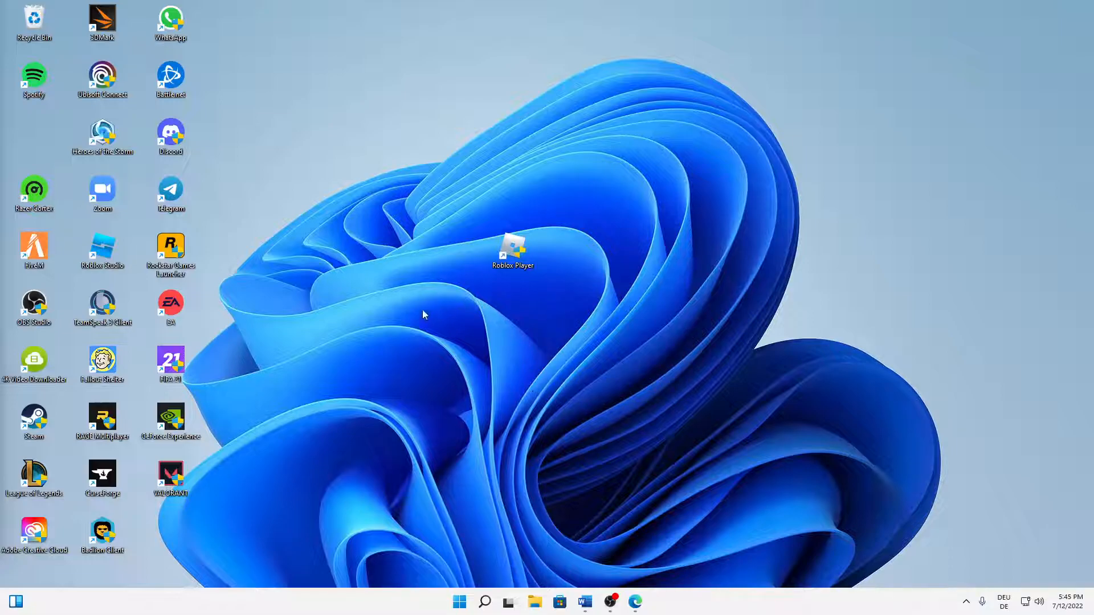
{"action": "mouse_move", "coordinate": [363, 457]}
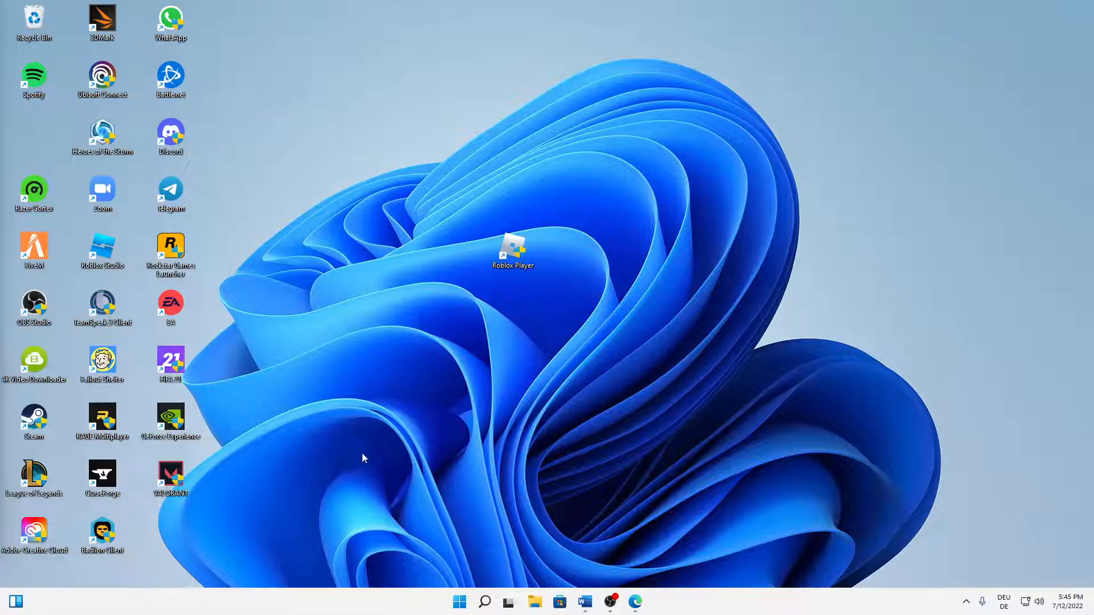
{"action": "left_click", "coordinate": [483, 602]}
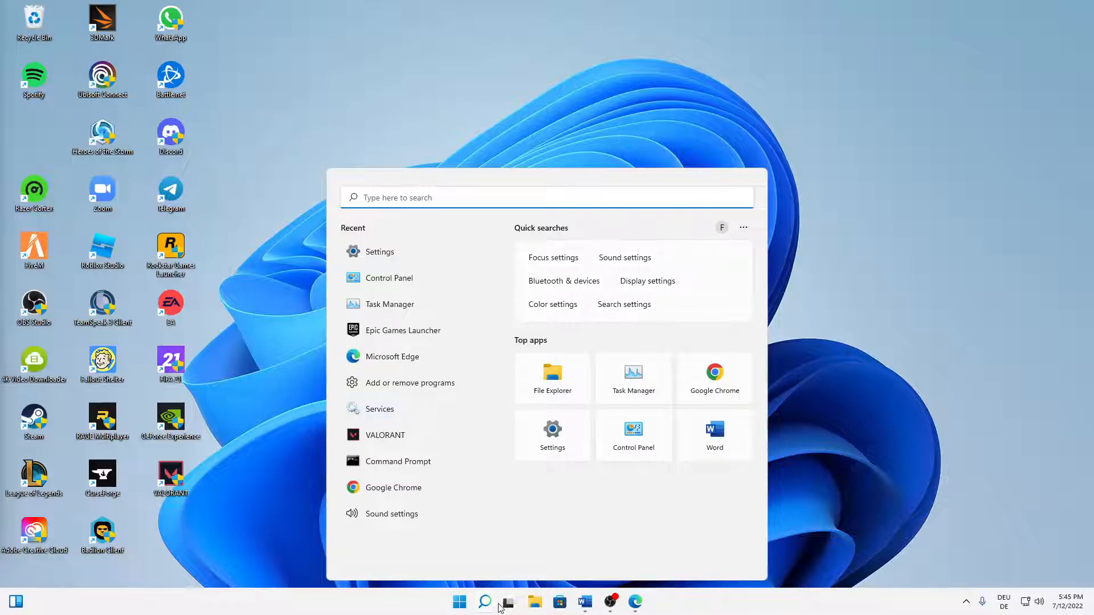
Step: Search 'sett' to launch Settings and go to Privacy & security
{"action": "type", "text": "sett"}
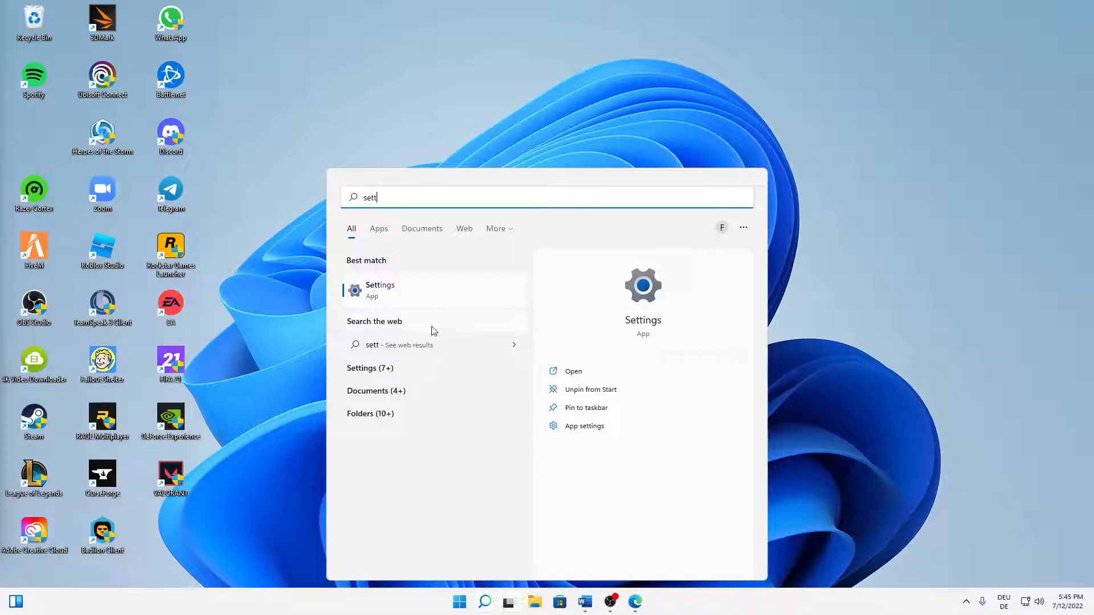
{"action": "left_click", "coordinate": [380, 289]}
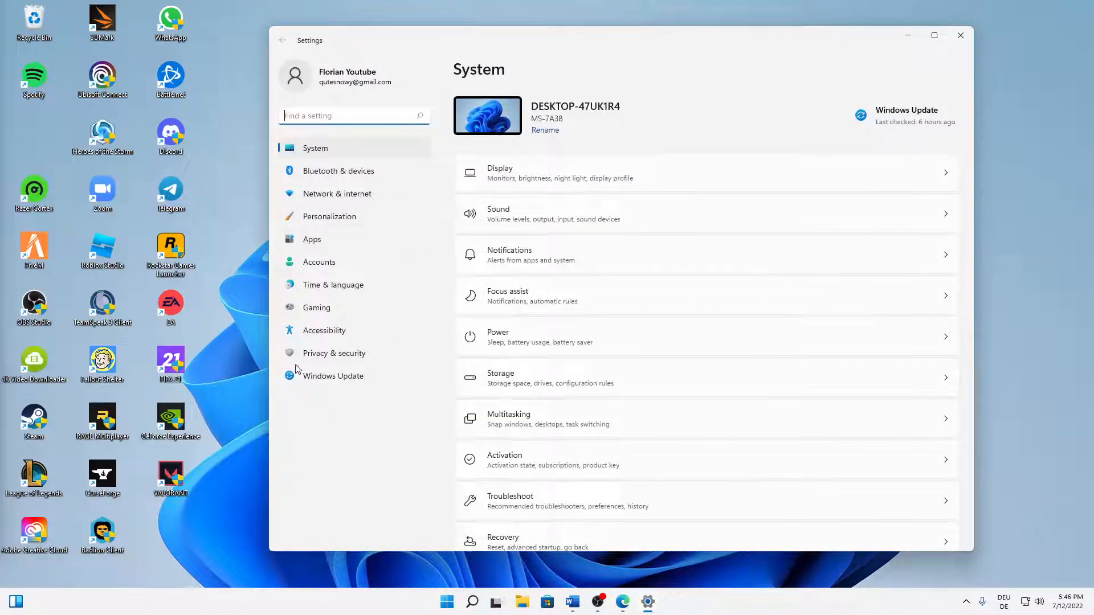
{"action": "left_click", "coordinate": [334, 353]}
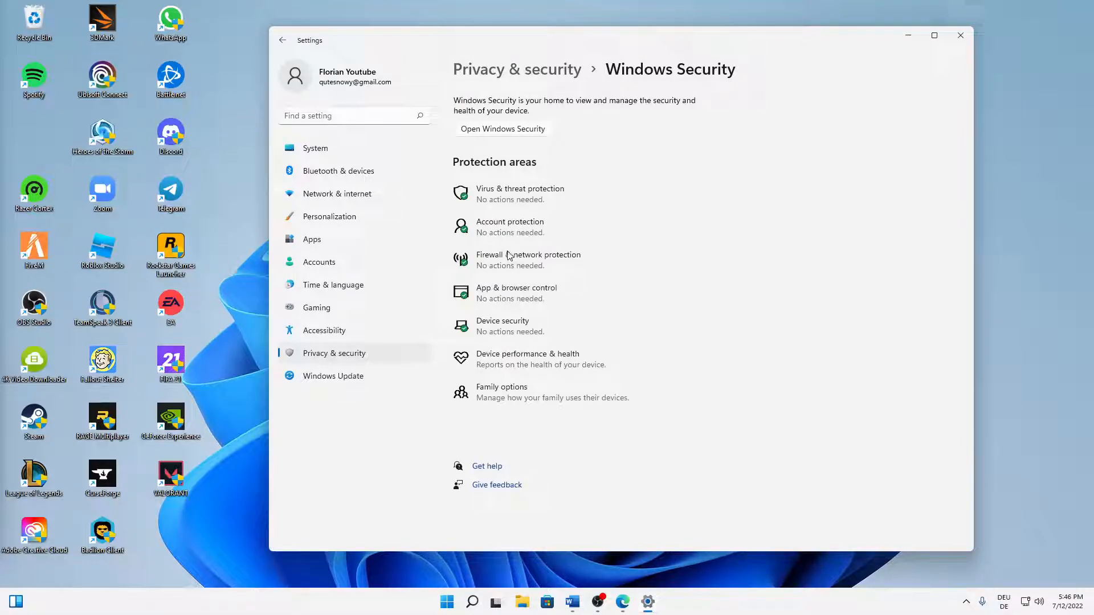
{"action": "mouse_move", "coordinate": [568, 266]}
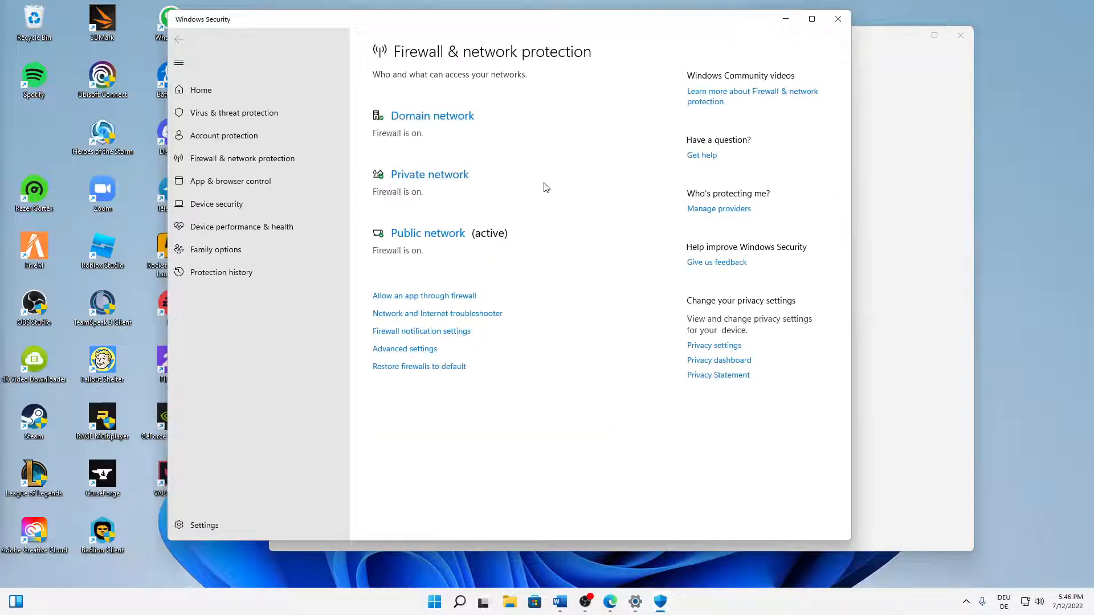
{"action": "mouse_move", "coordinate": [388, 333]}
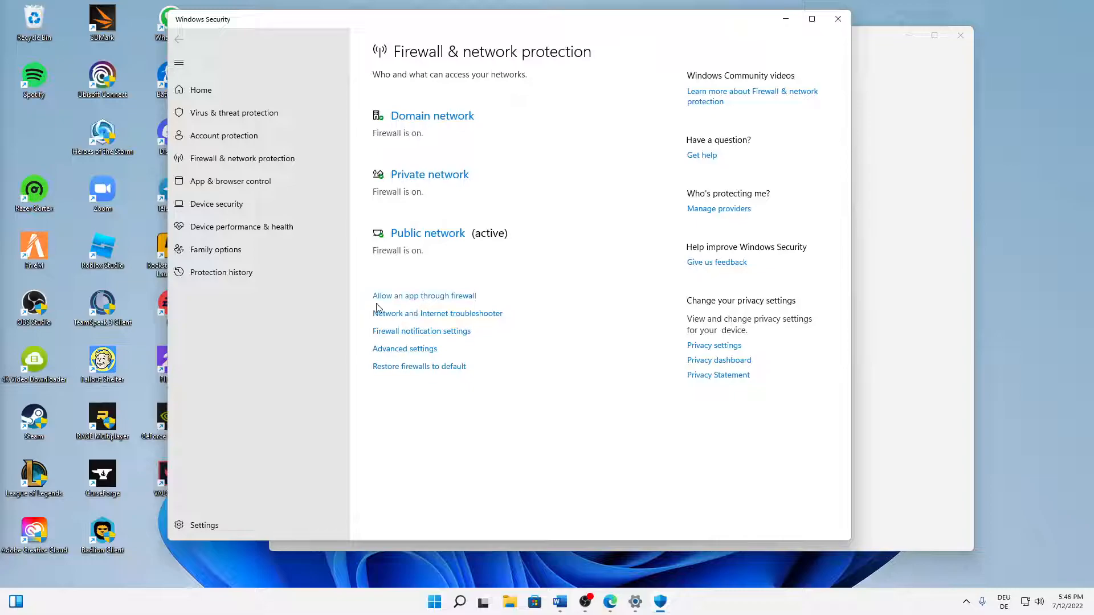
Step: Open 'Allow an app through firewall', unlock with Change settings, and choose Allow another app
{"action": "left_click", "coordinate": [423, 295]}
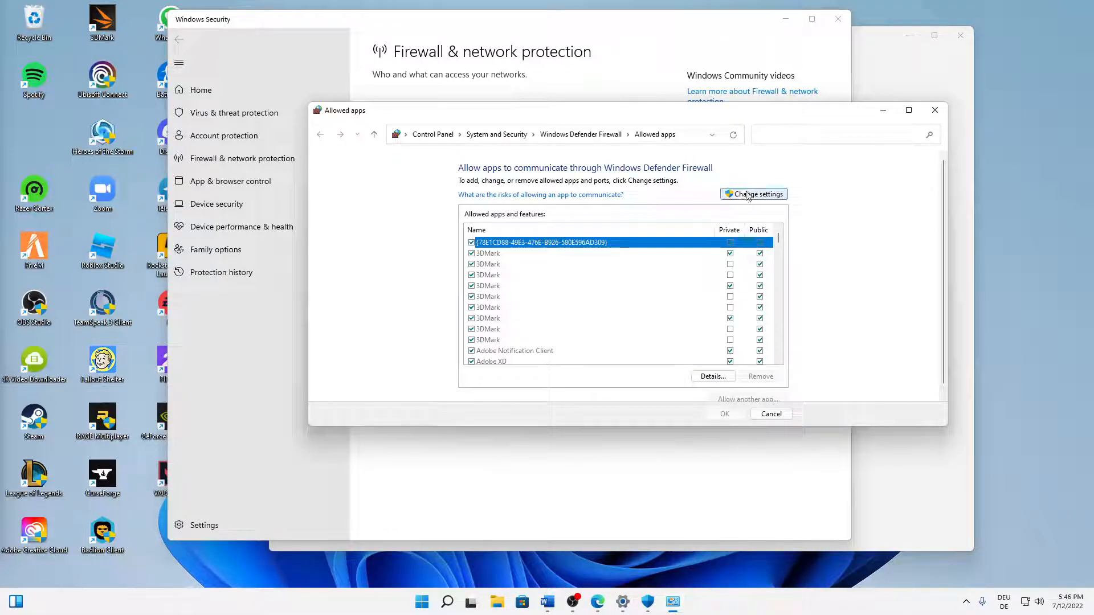
{"action": "left_click", "coordinate": [753, 194]}
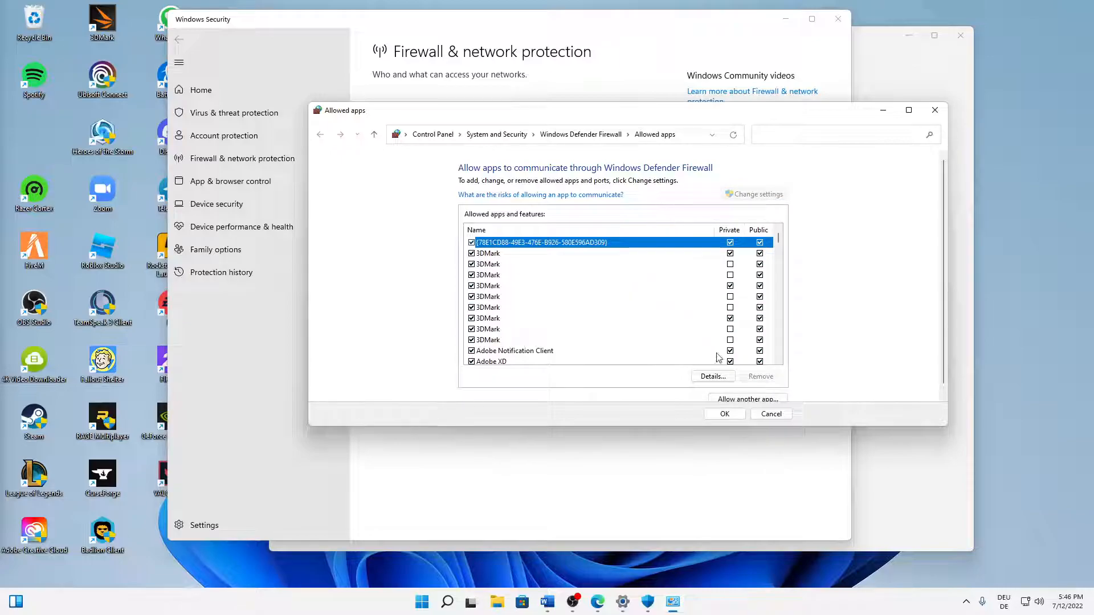
{"action": "left_click", "coordinate": [746, 399]}
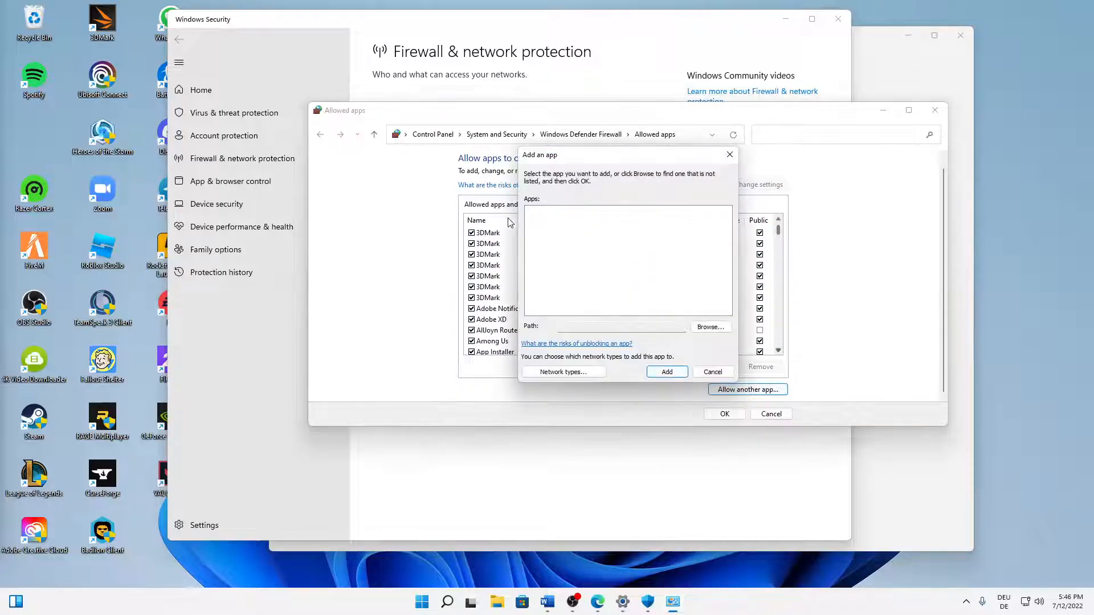
Step: Browse Roblox\Versions\version-cb81695a34b340de and select RobloxPlayerBeta.exe as the app to add
{"action": "left_click", "coordinate": [709, 326]}
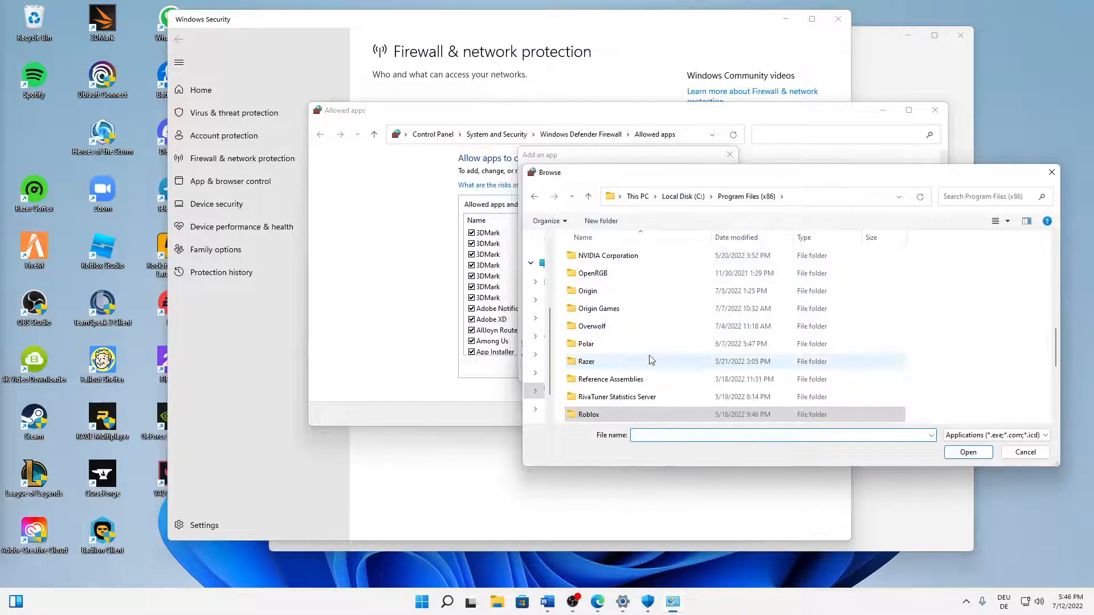
{"action": "scroll", "scroll_direction": "down", "scroll_amount": 3}
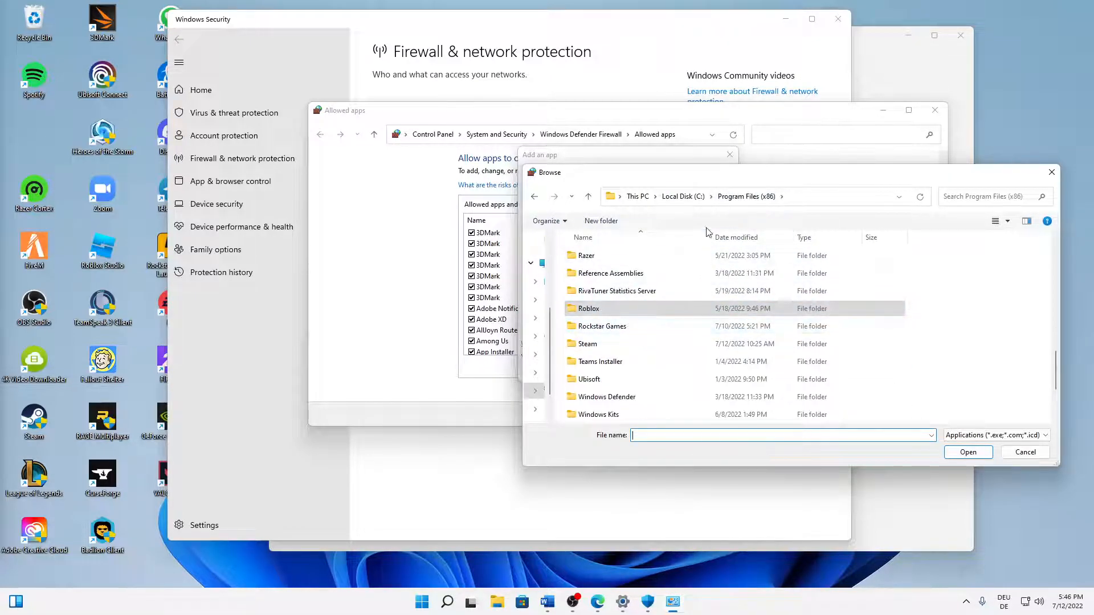
{"action": "double_click", "coordinate": [587, 308]}
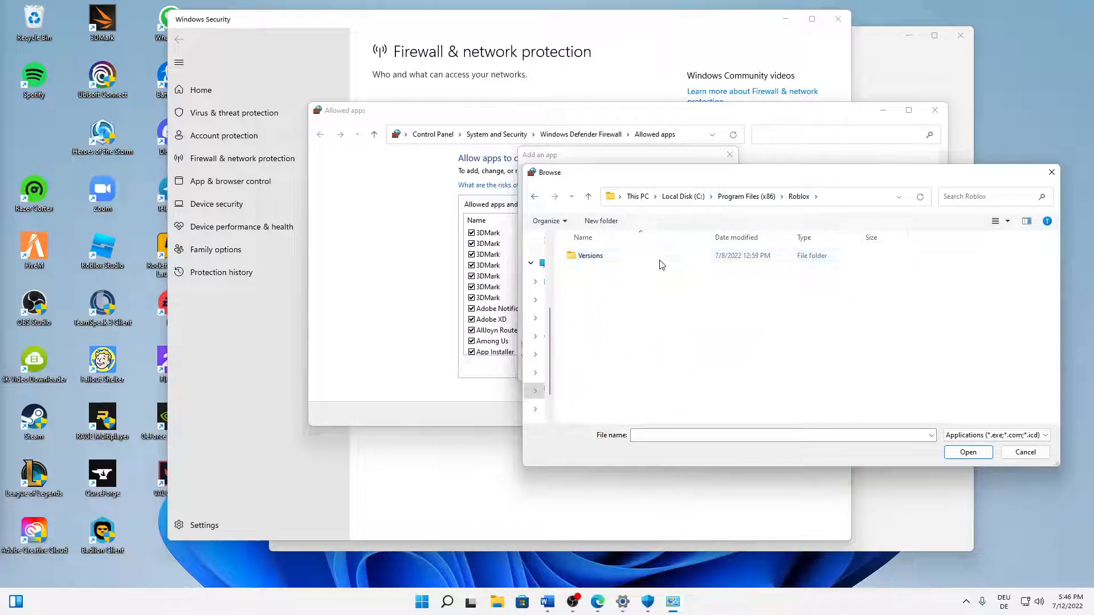
{"action": "double_click", "coordinate": [590, 256]}
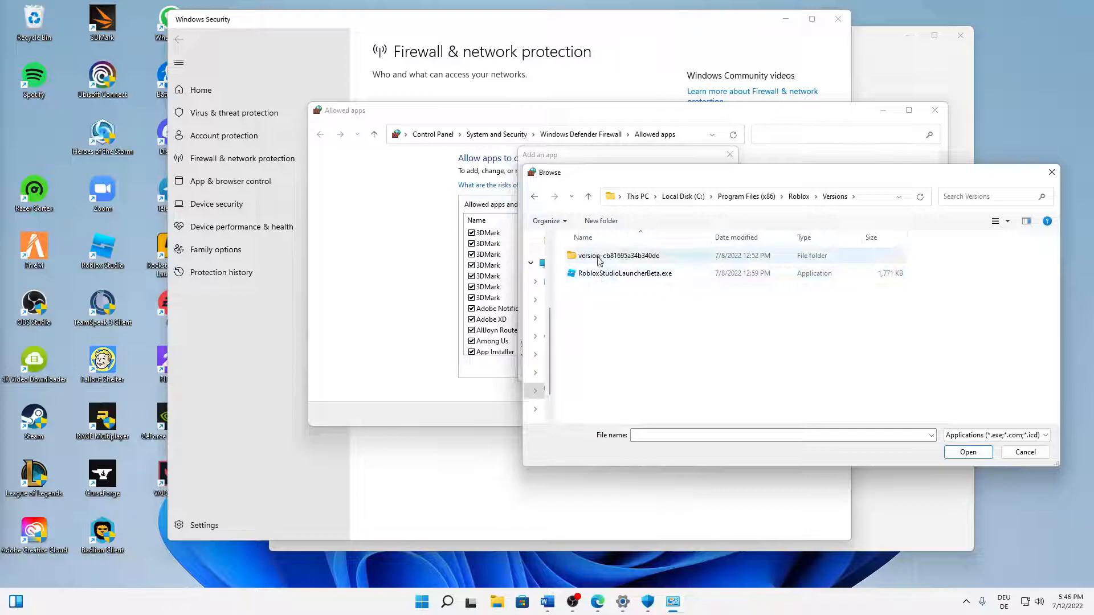
{"action": "double_click", "coordinate": [618, 255]}
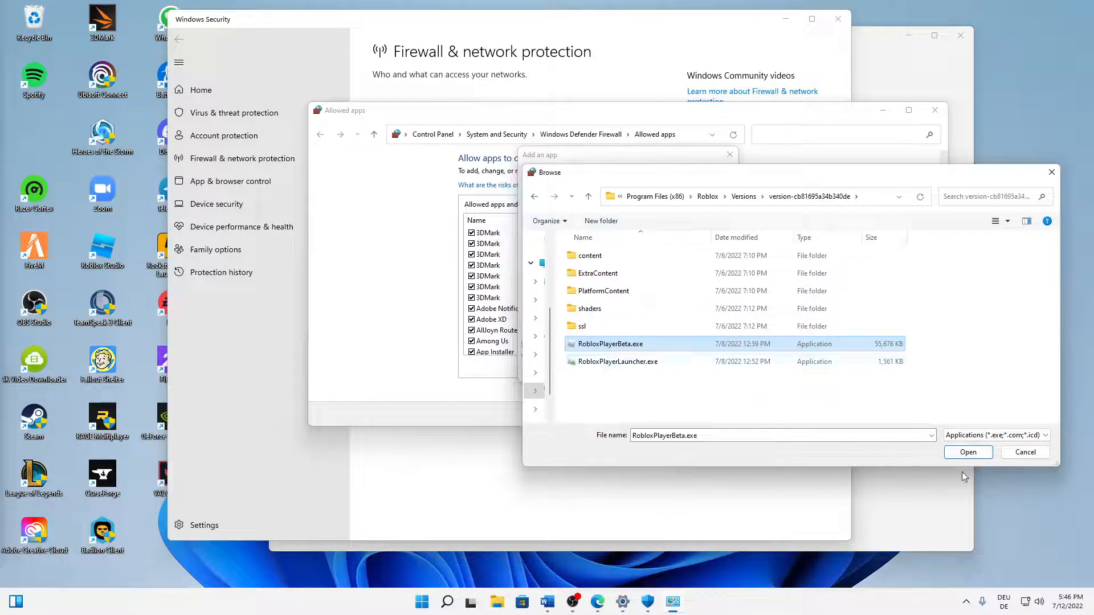
{"action": "left_click", "coordinate": [967, 451]}
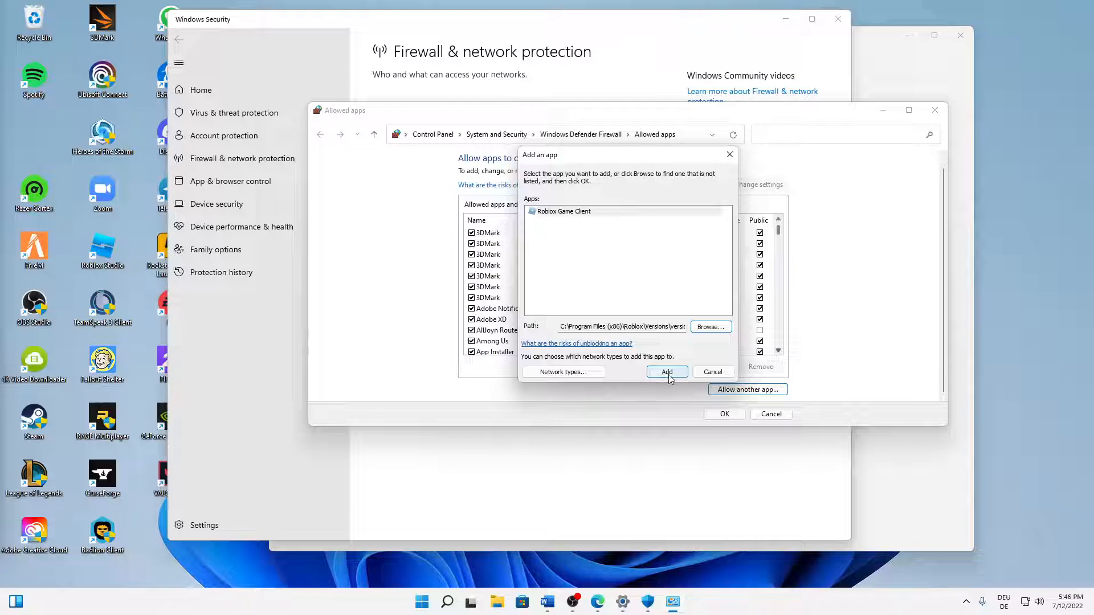
Step: Add Roblox Game Client to the firewall exceptions, save the allowed apps, and close Windows Security
{"action": "left_click", "coordinate": [665, 371]}
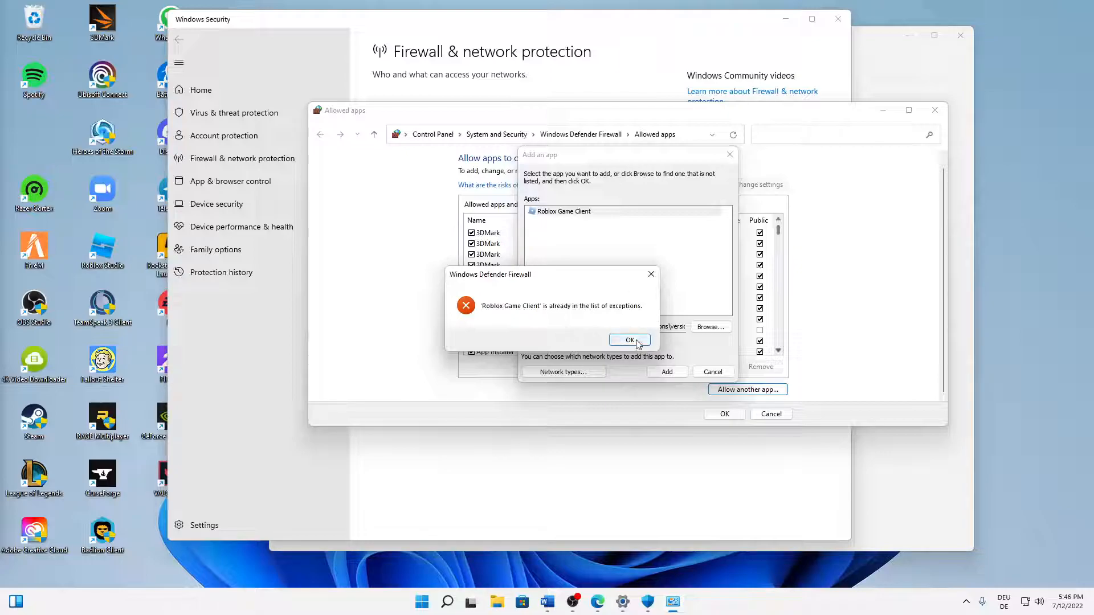
{"action": "left_click", "coordinate": [627, 340]}
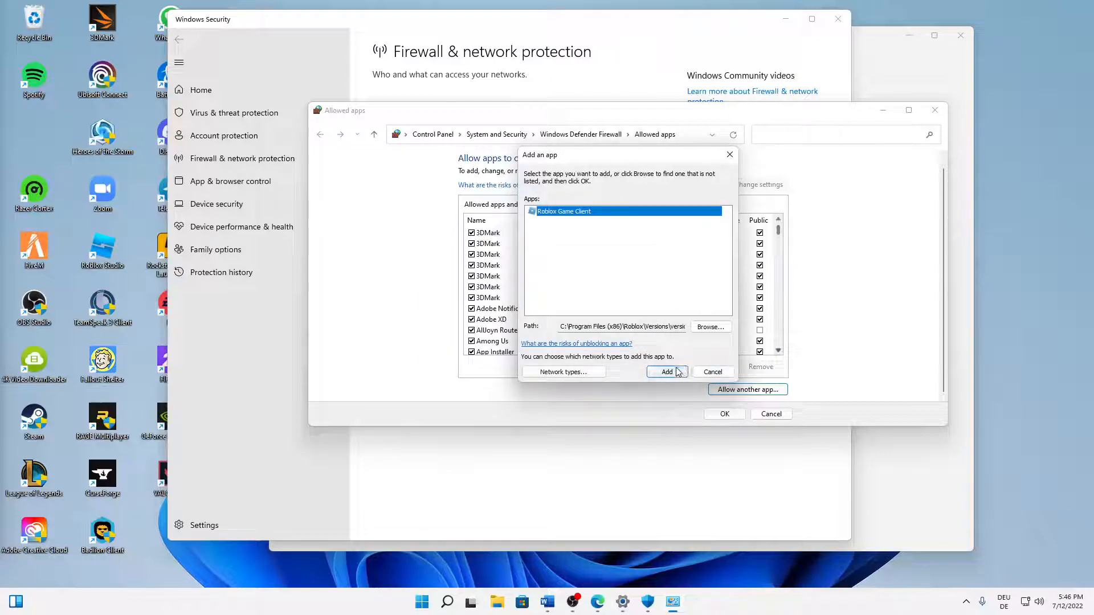
{"action": "left_click", "coordinate": [665, 372]}
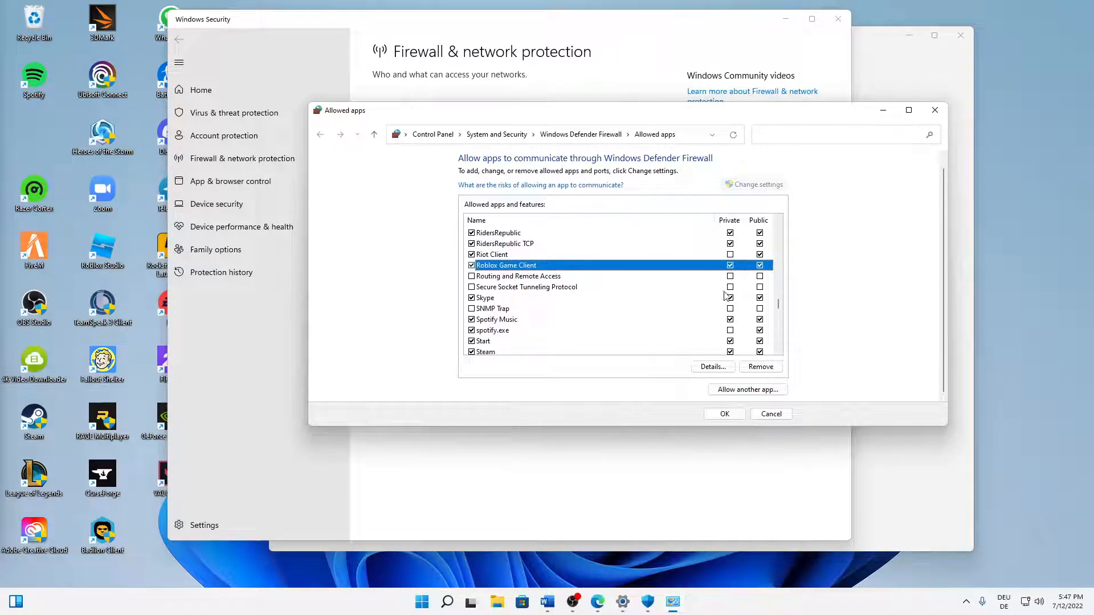
{"action": "left_click", "coordinate": [770, 414]}
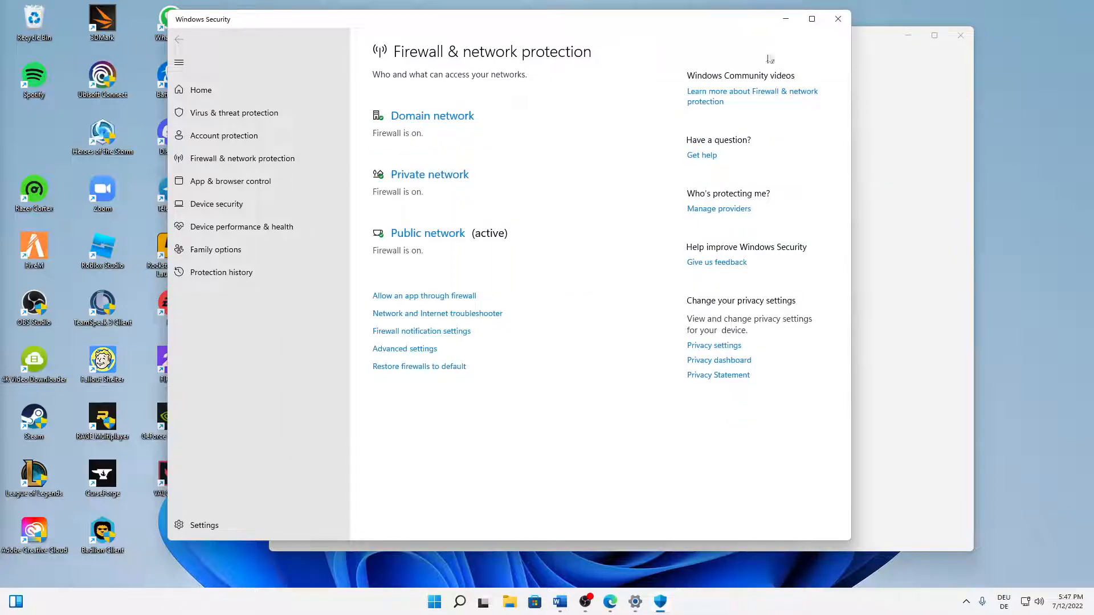
{"action": "left_click", "coordinate": [836, 19]}
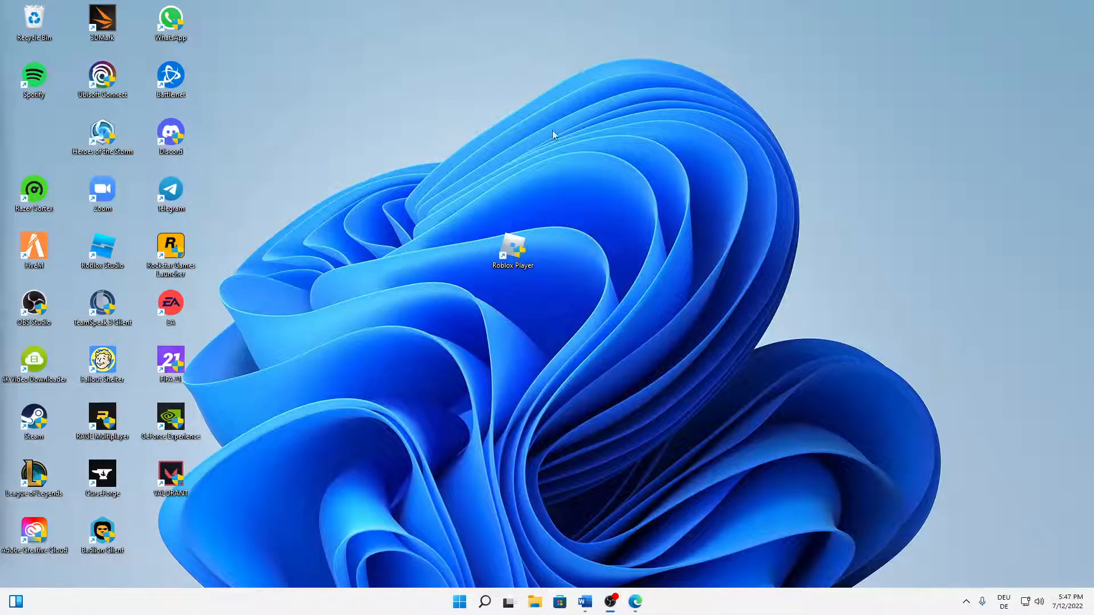